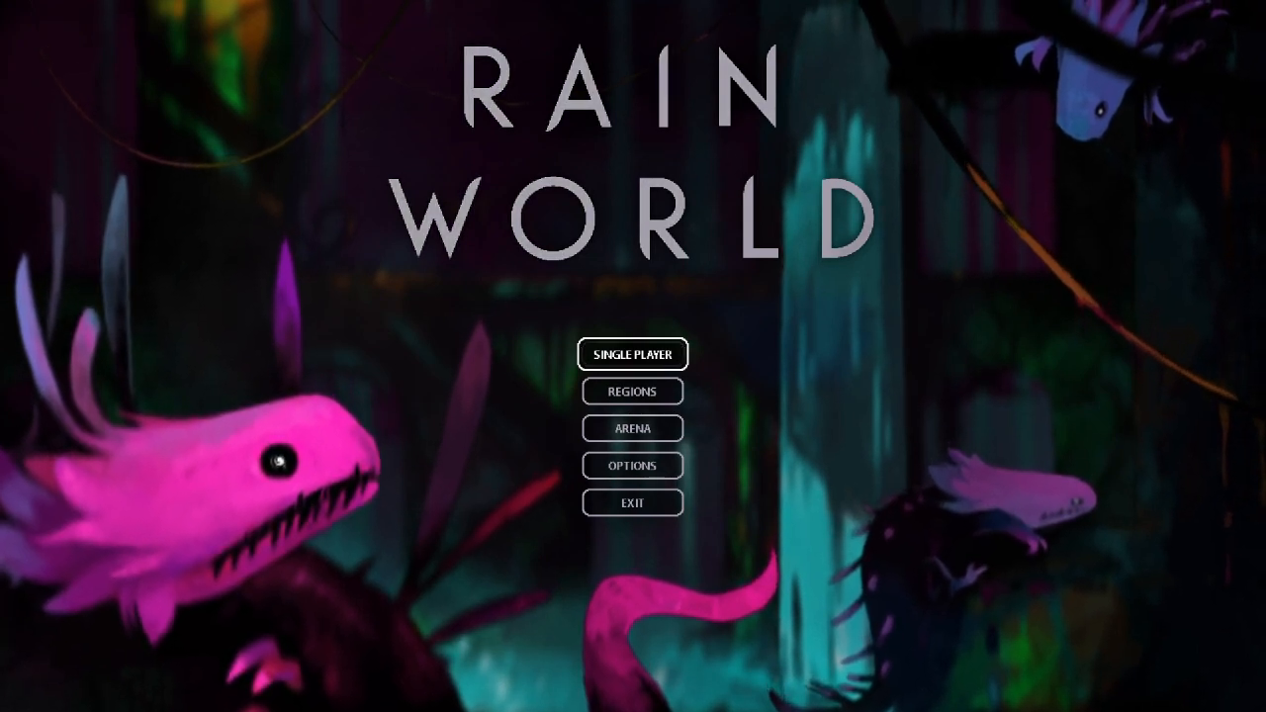
pyautogui.click(631, 354)
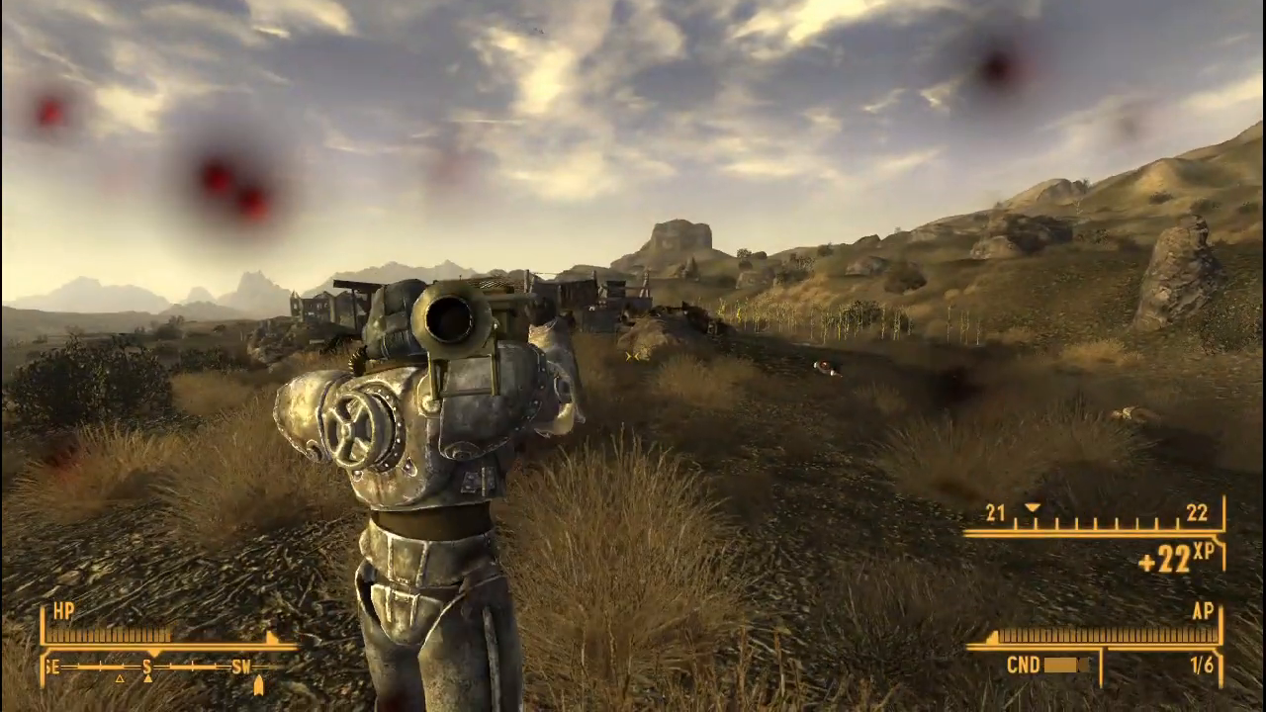
pyautogui.moveTo(632, 356)
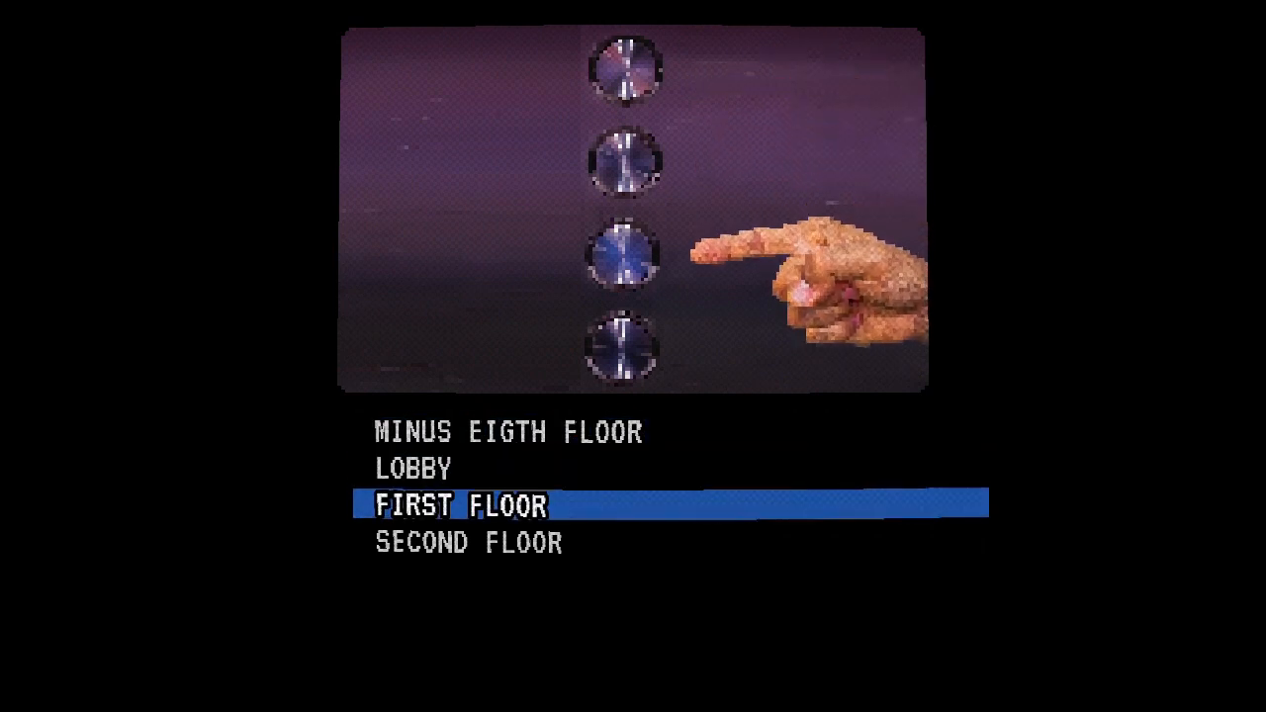
pyautogui.press('up')
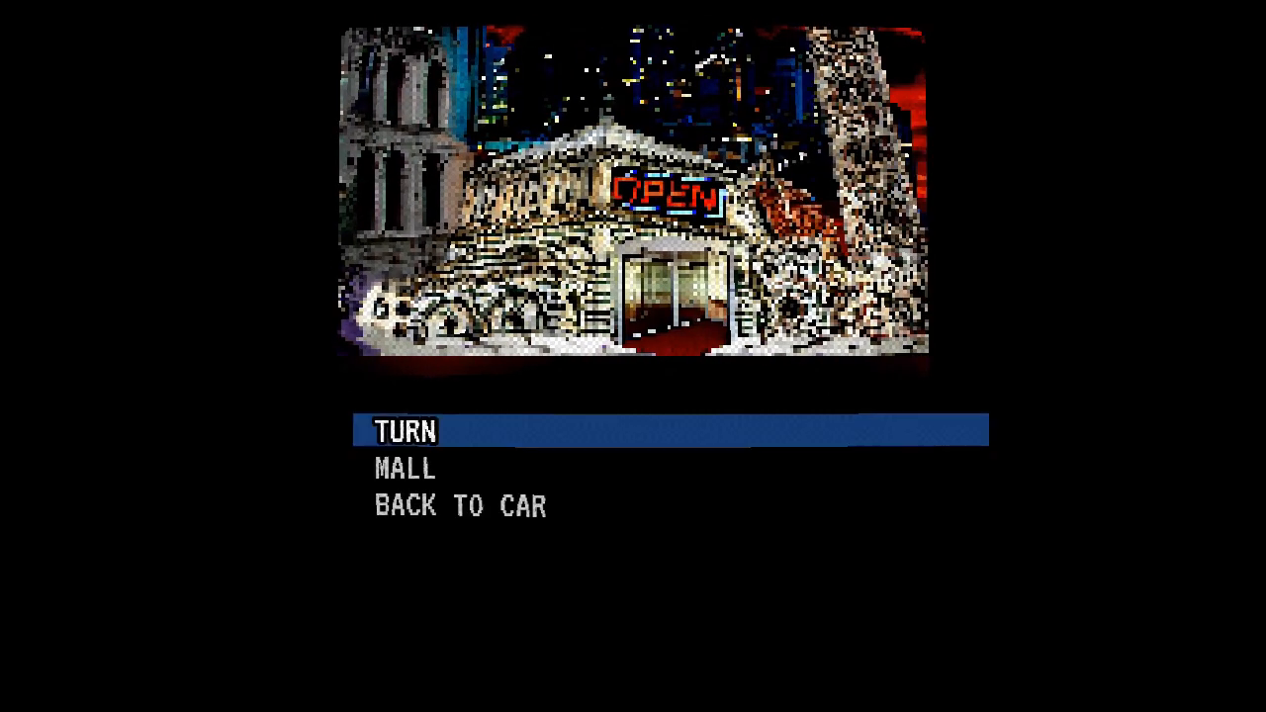
pyautogui.click(403, 431)
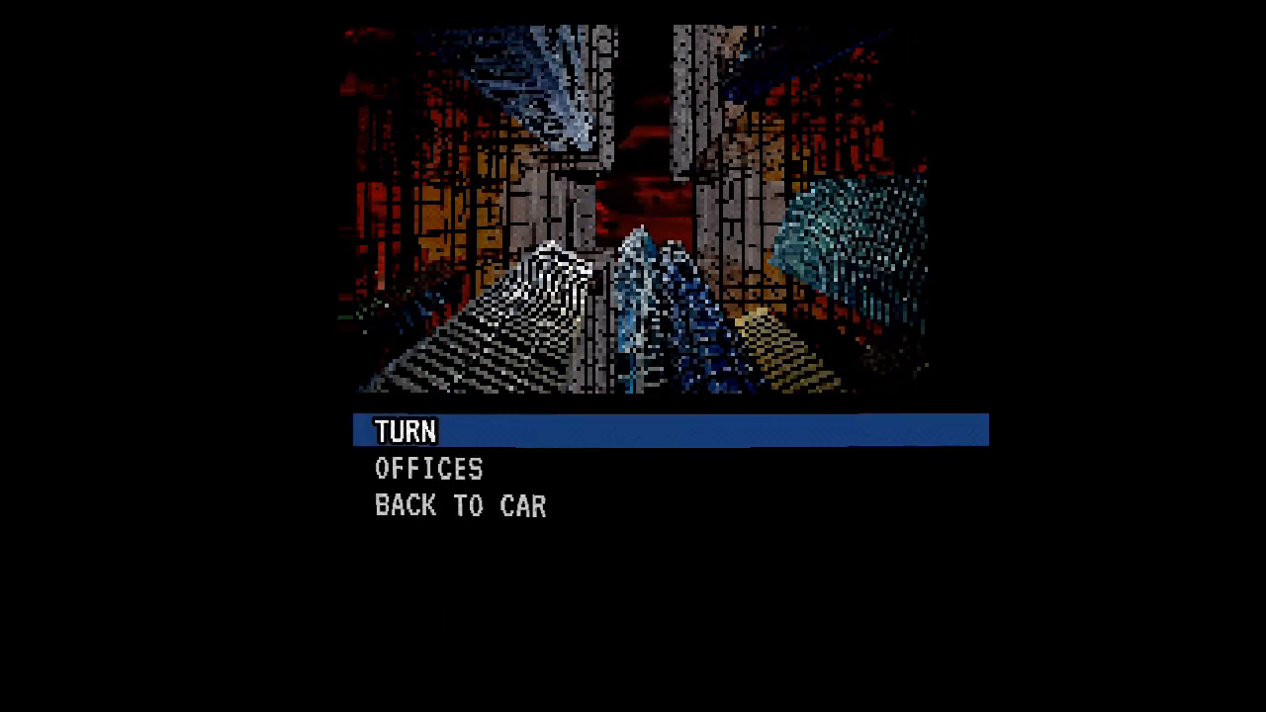
pyautogui.click(405, 431)
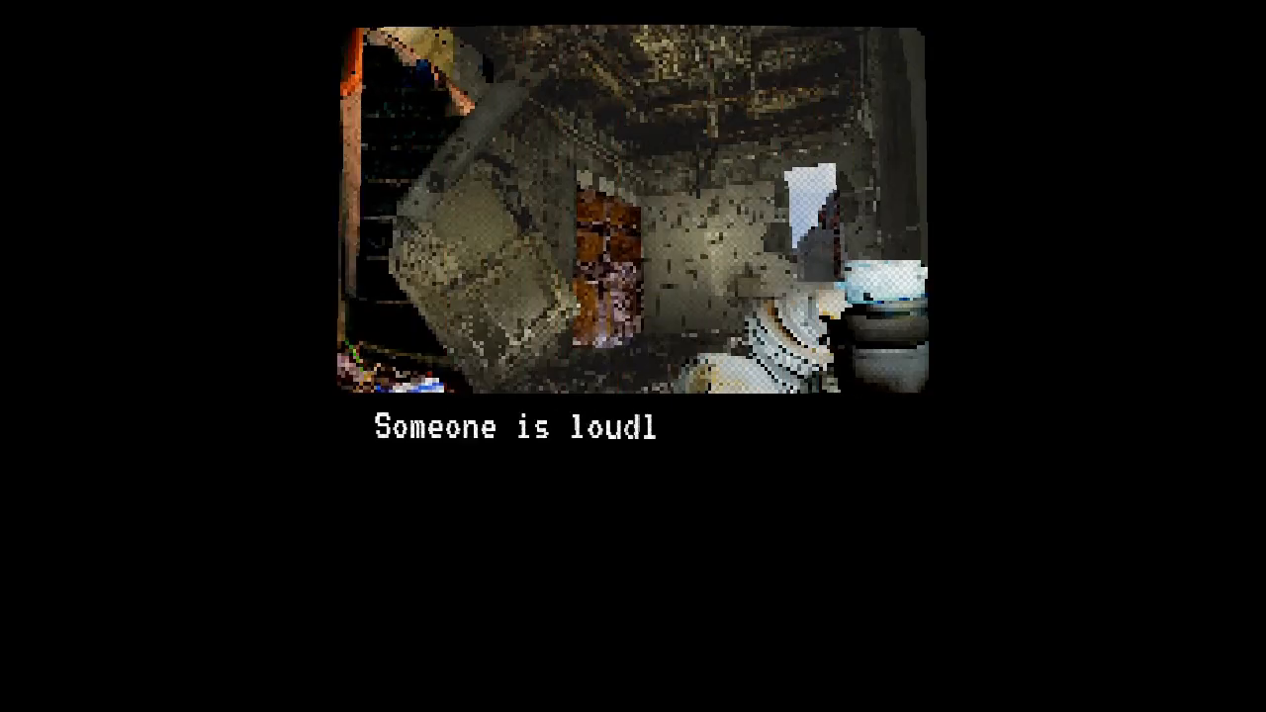